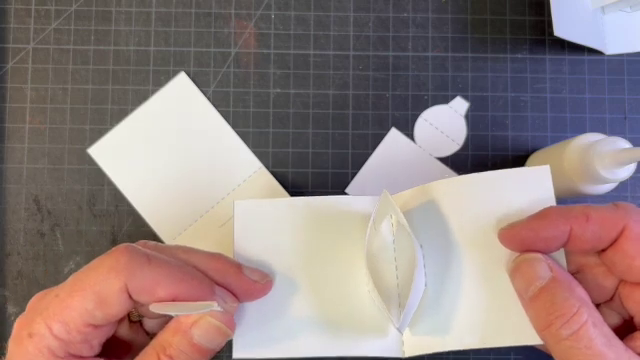
pyautogui.moveTo(320, 250)
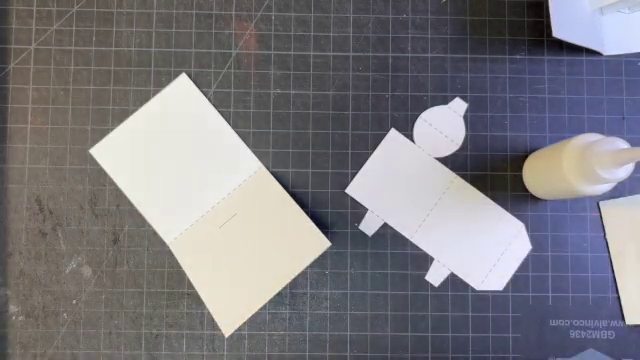